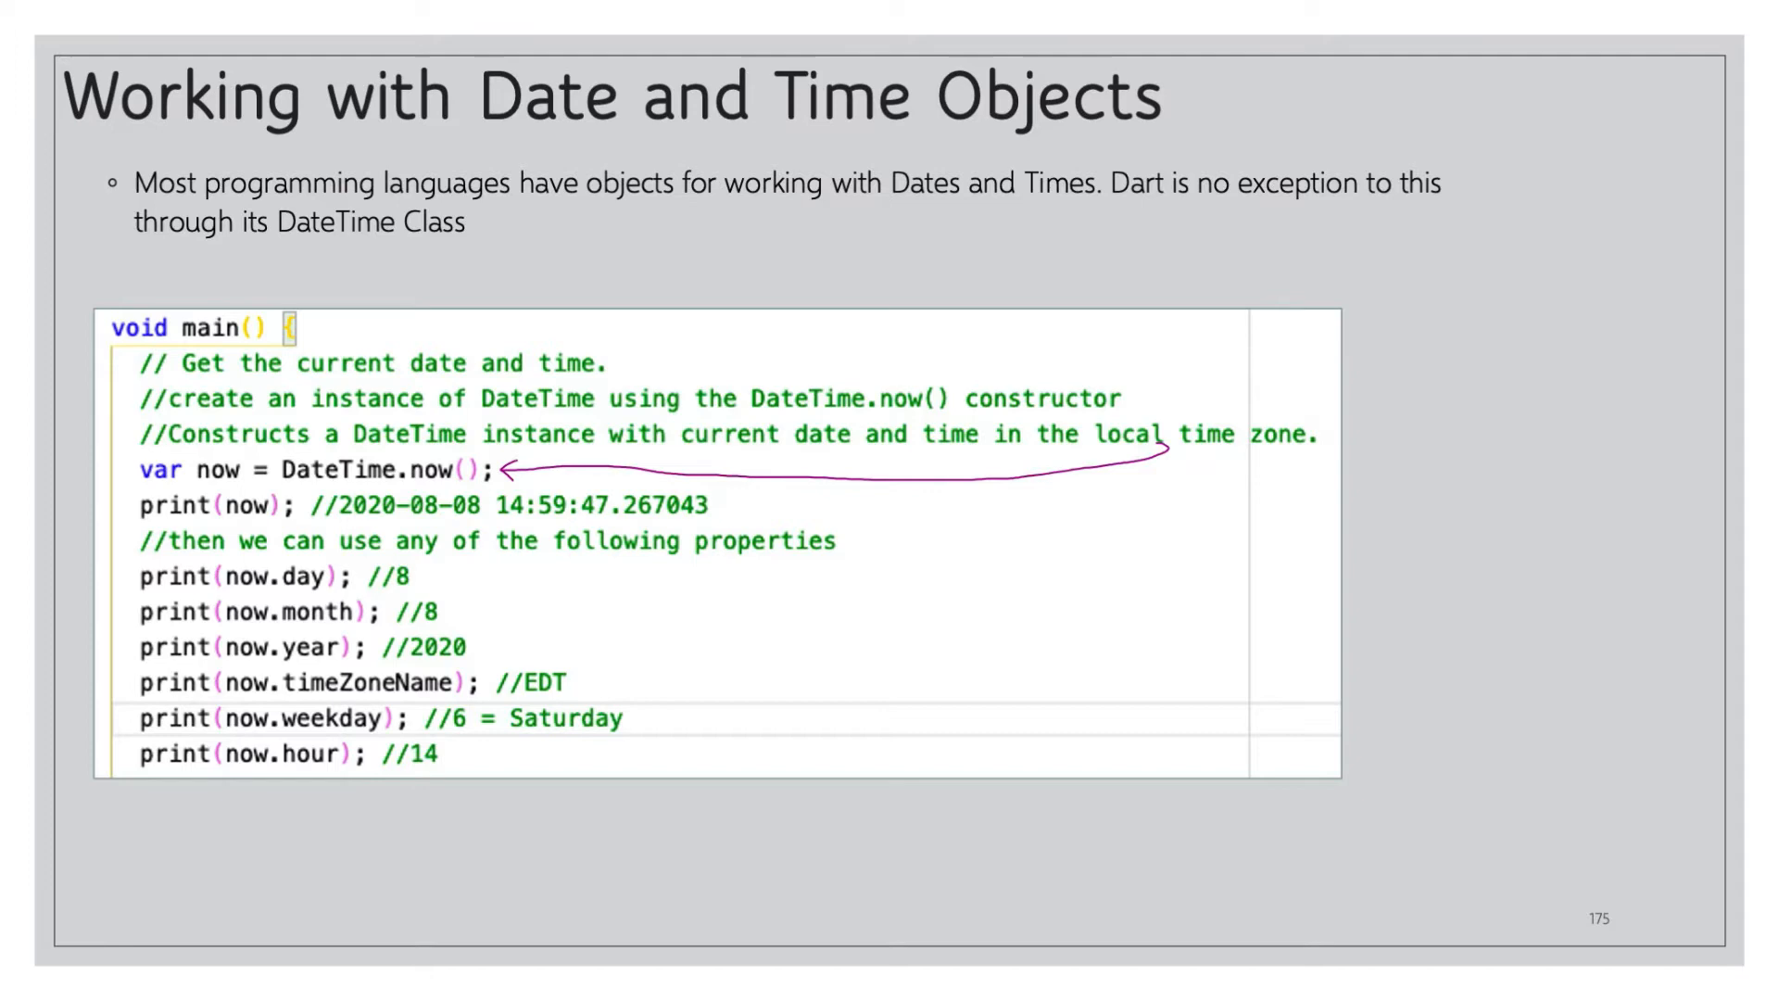
- Advance to slide 176, 'Days/hours from.. days until', on adding to the now date
left_click_drag(306, 504, 735, 504)
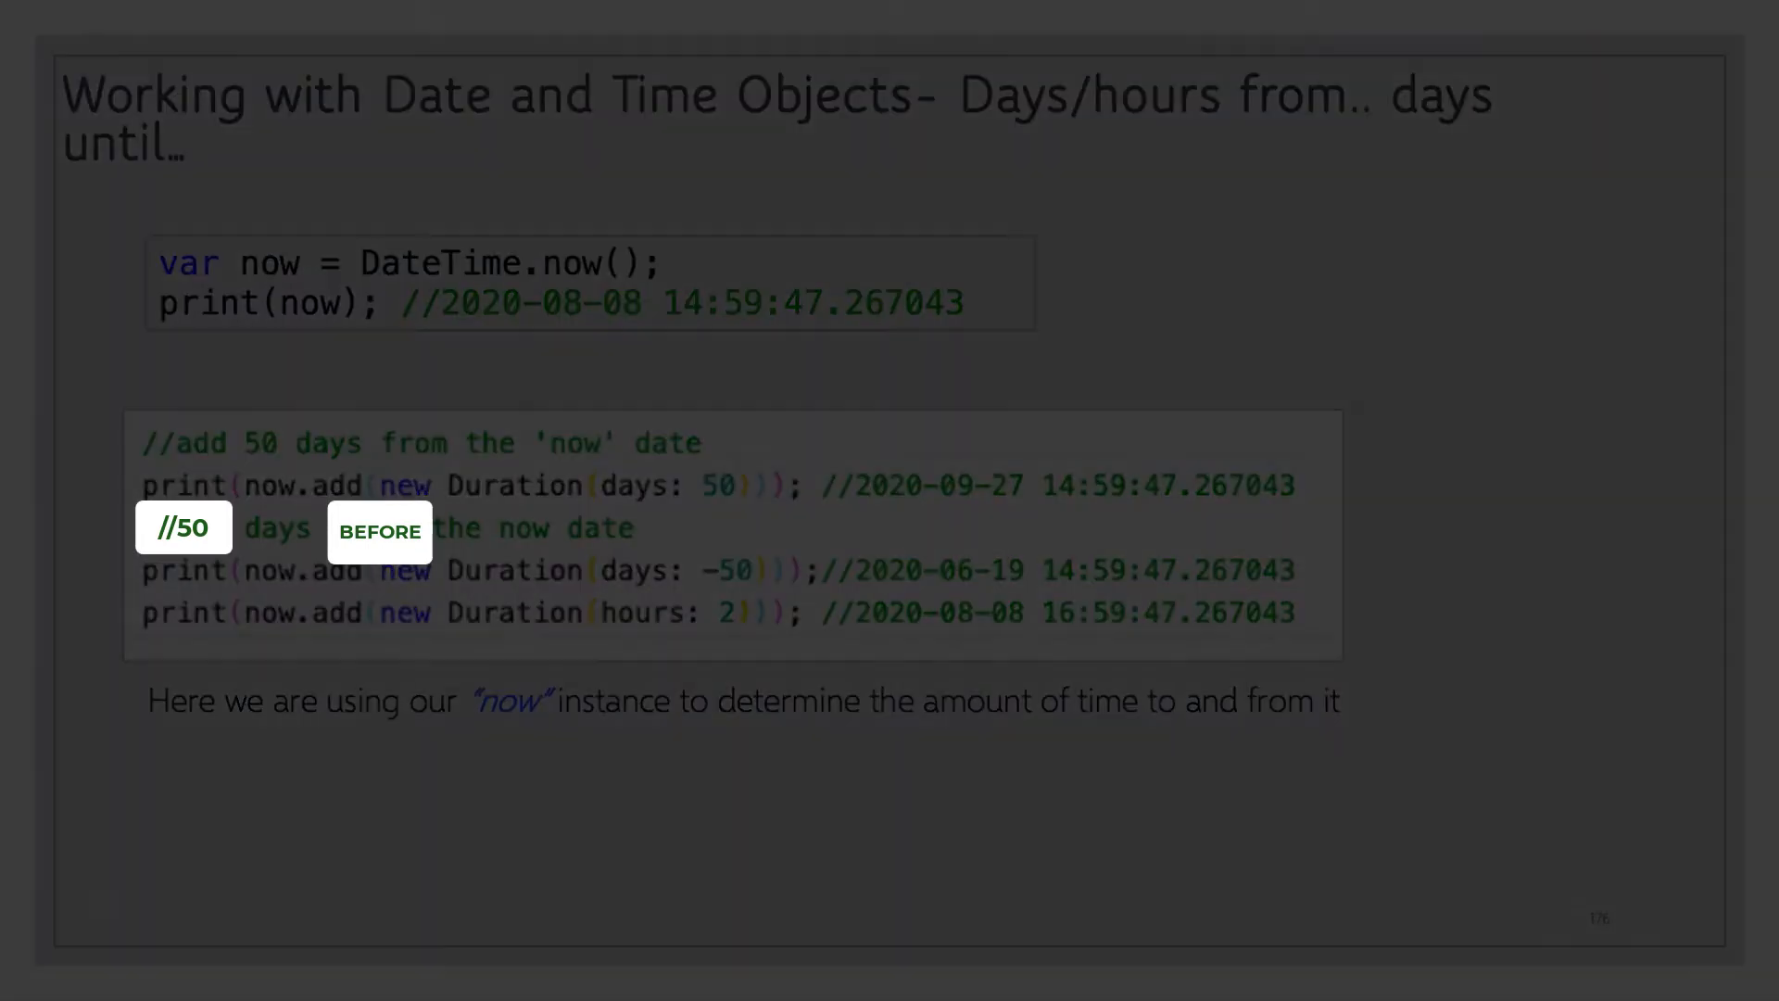
- Advance to slide 177, 'Creating a Specified DateTime', with its constructor and parse examples
key("Right")
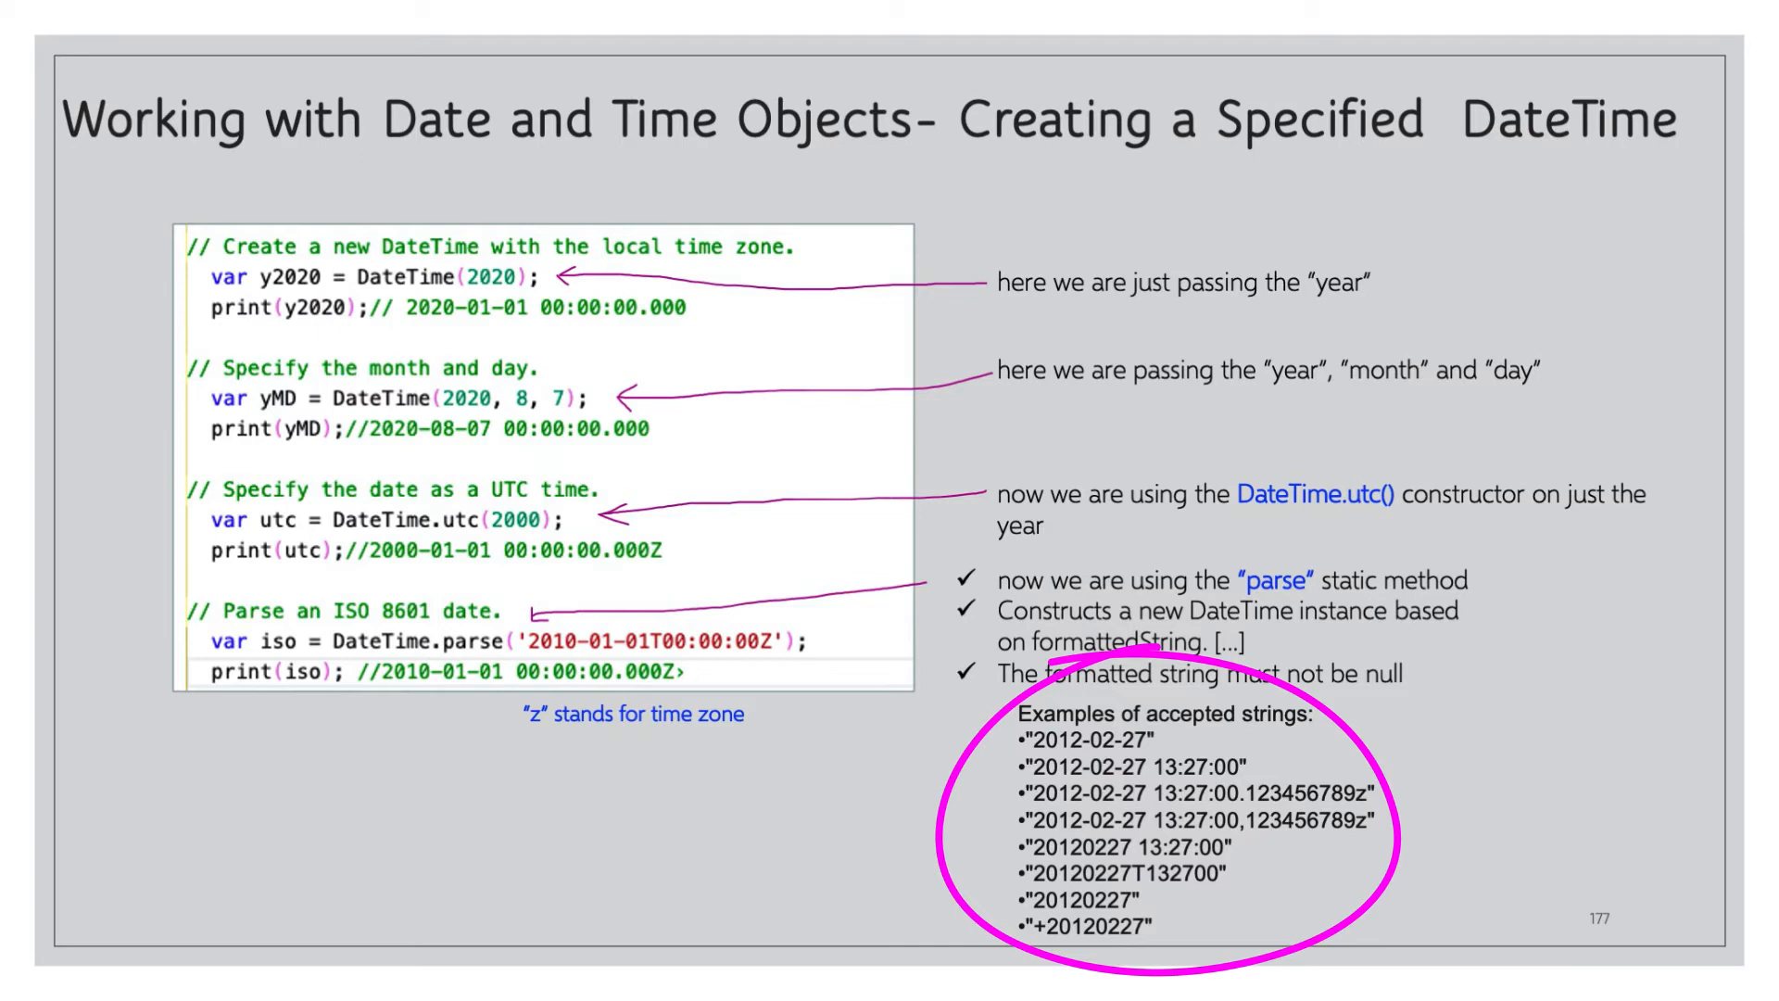
- Advance to 'The Duration Class' slide covering minutes, days, weeks conversions and equality
key("Right")
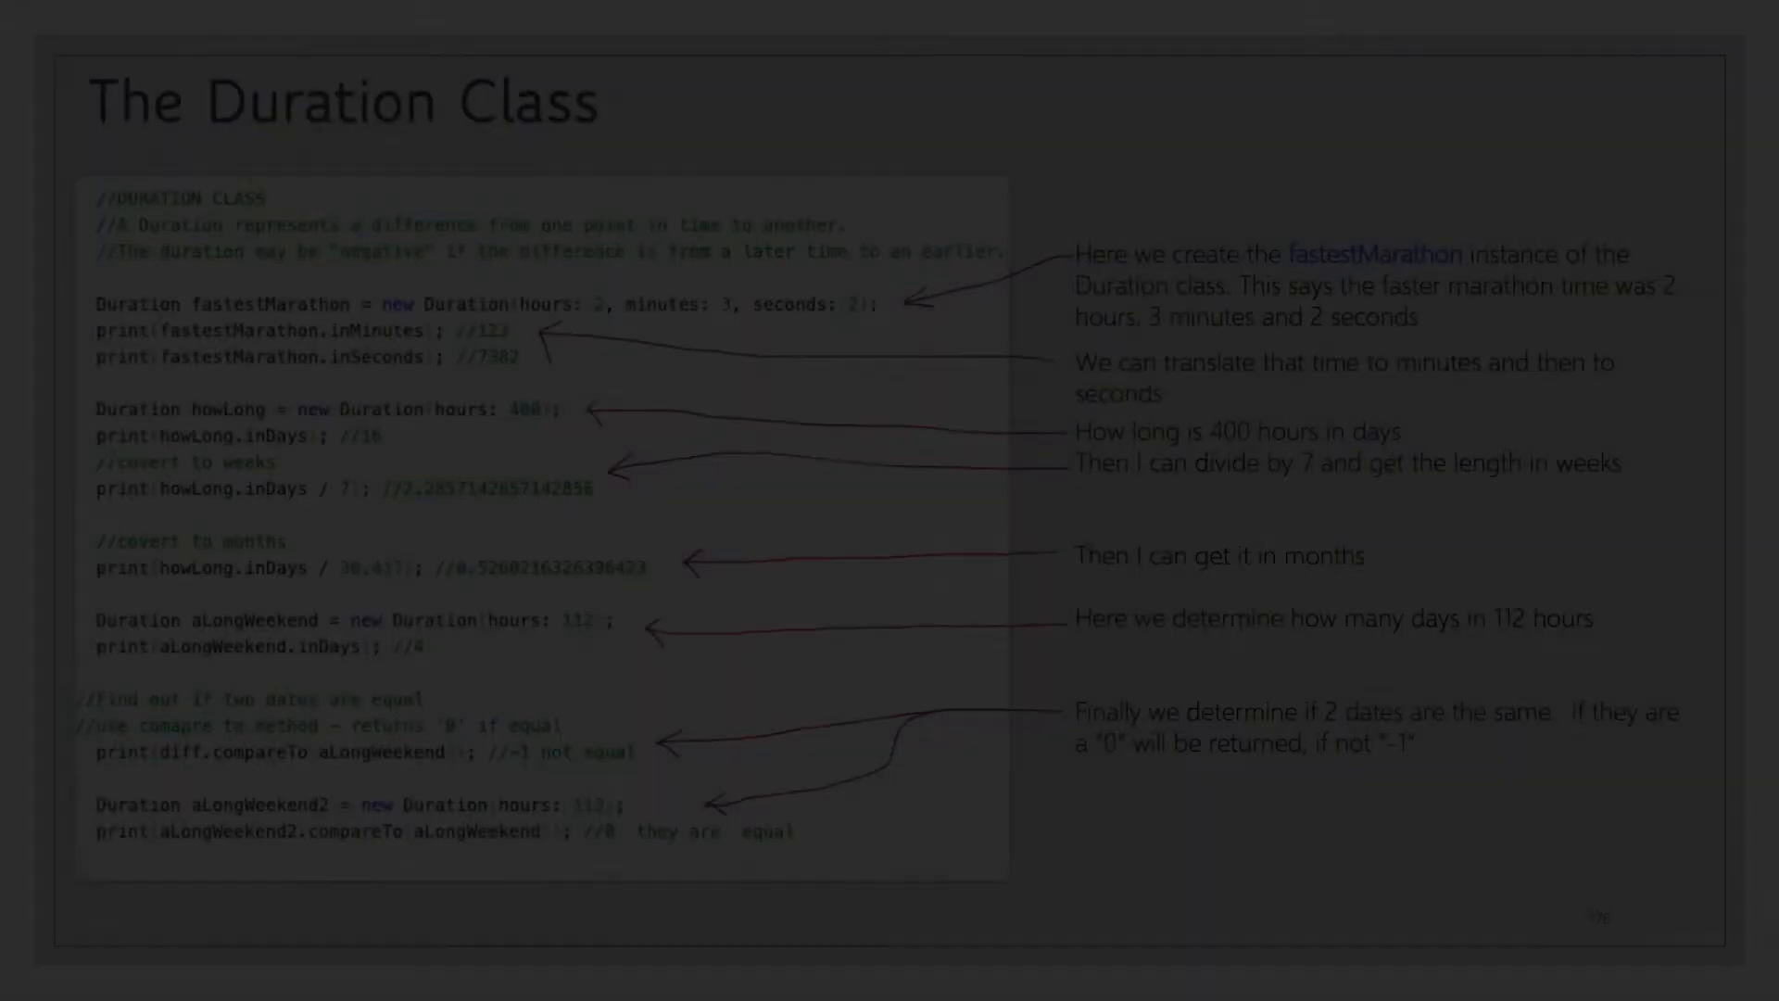